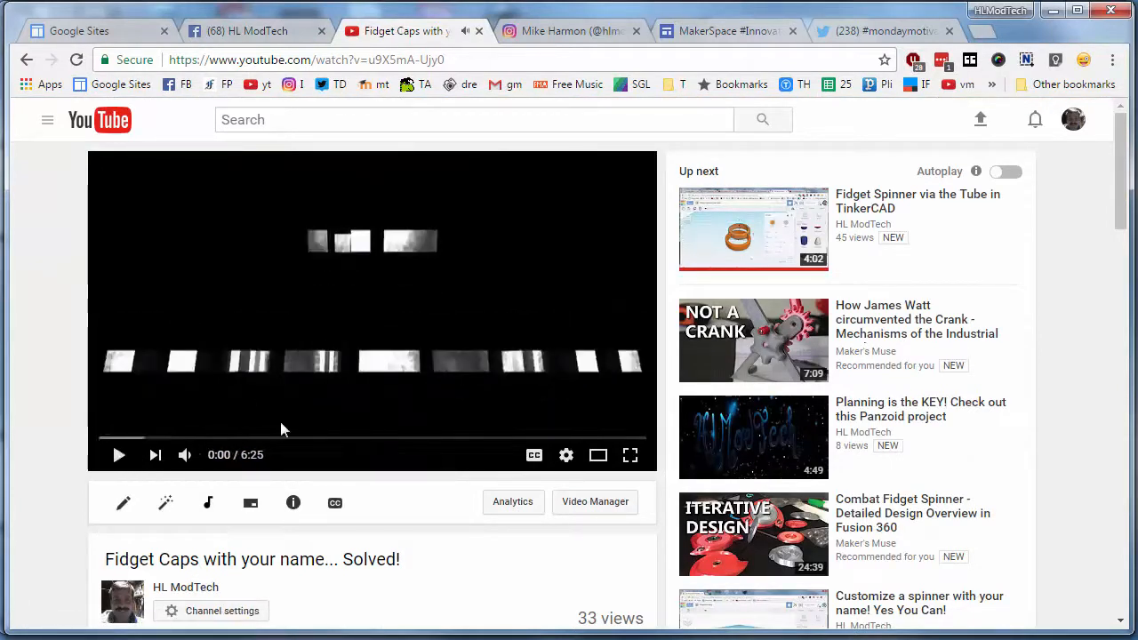
# Leave the YouTube video and ungroup the Bat Man spinner in Tinkercad, exposing its hole shapes.
pyautogui.click(202, 438)
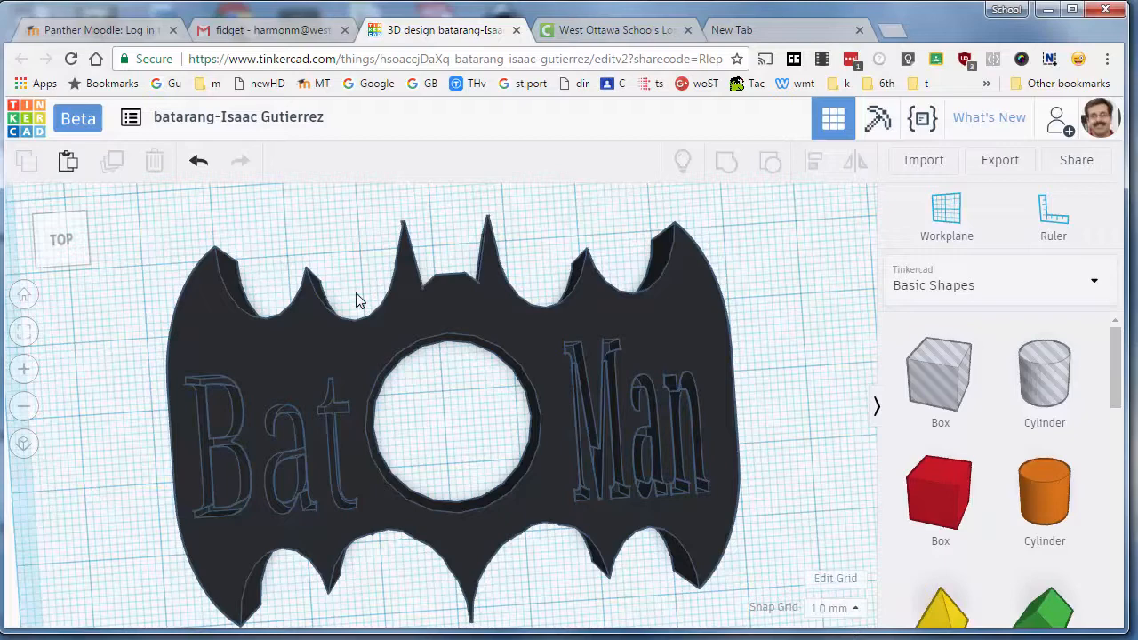
pyautogui.moveTo(694, 211)
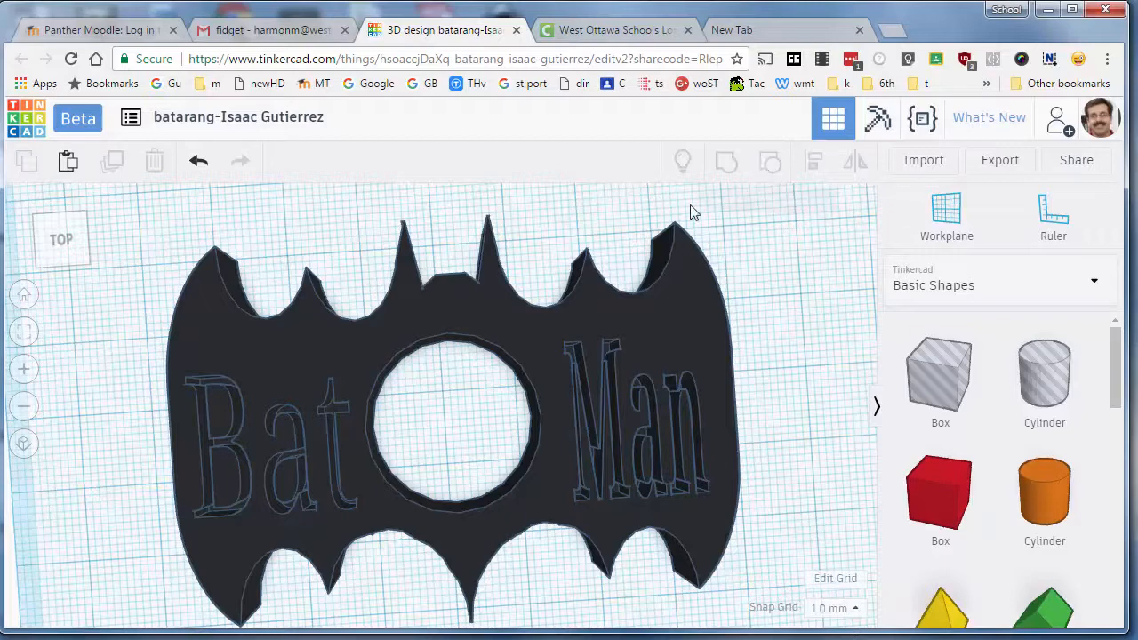
pyautogui.click(453, 418)
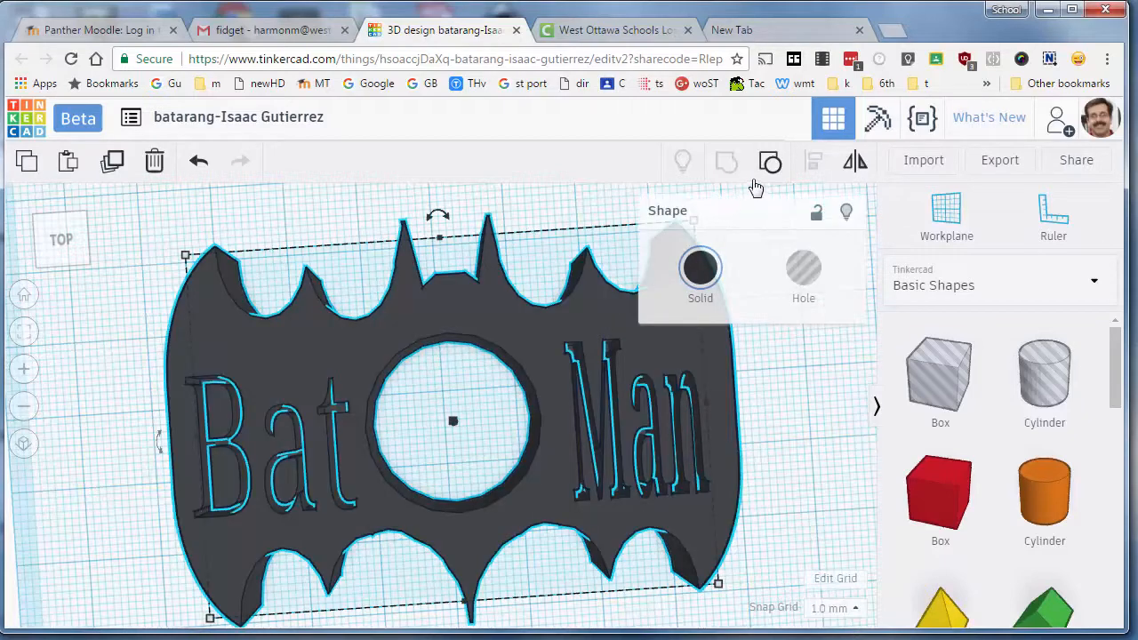
pyautogui.click(770, 161)
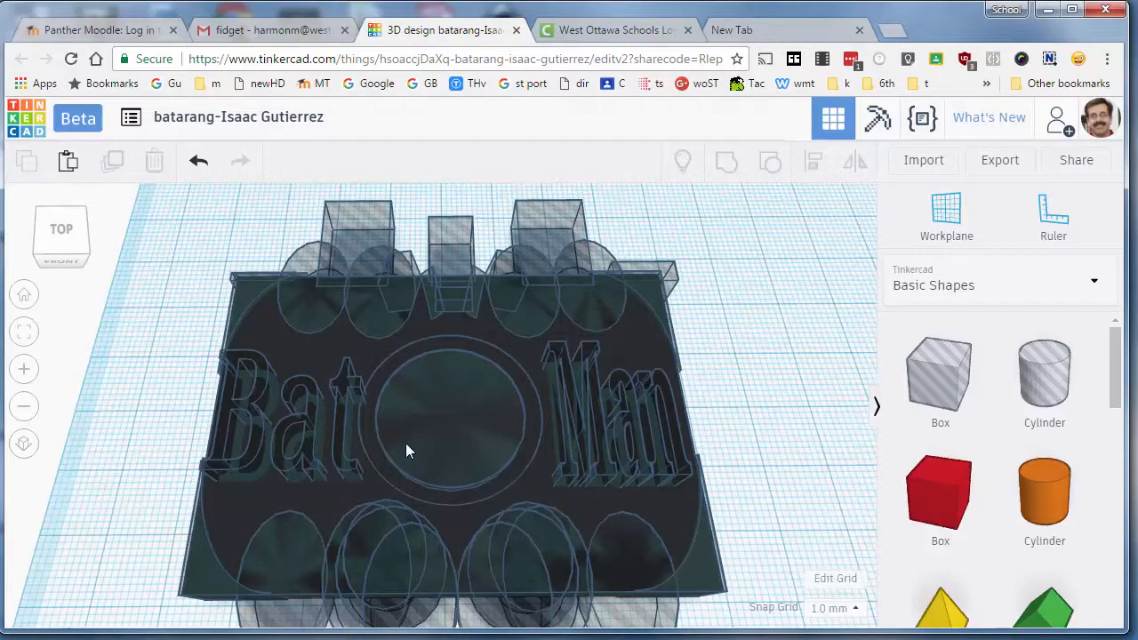
pyautogui.moveTo(800, 492)
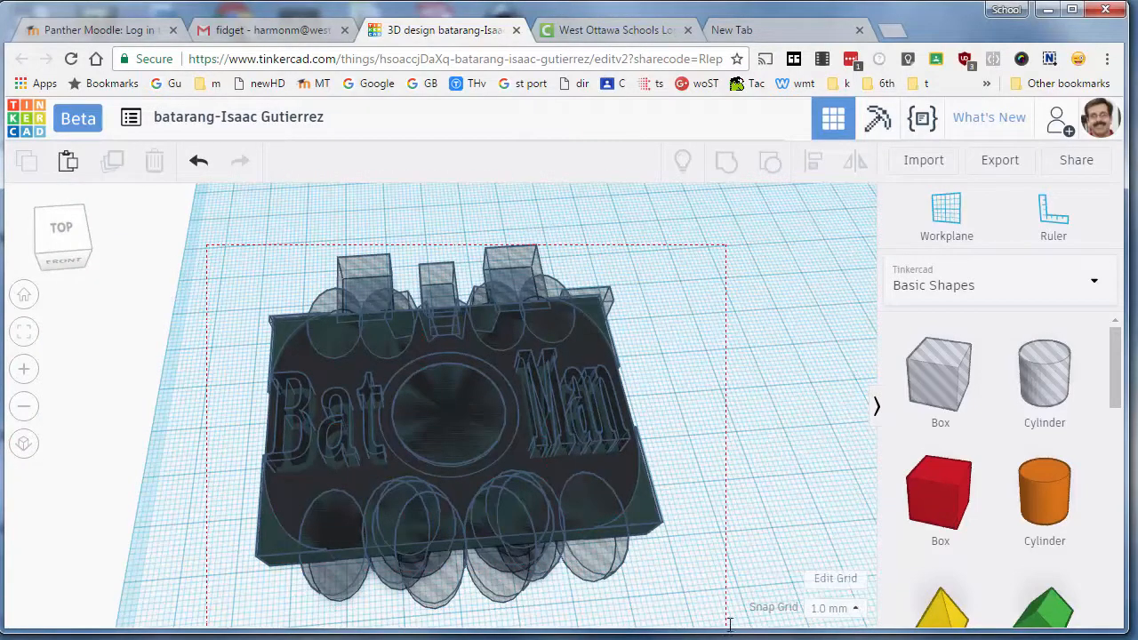
# Select all the spinner's parts and group them into one solid shape with cutouts restored.
pyautogui.click(770, 161)
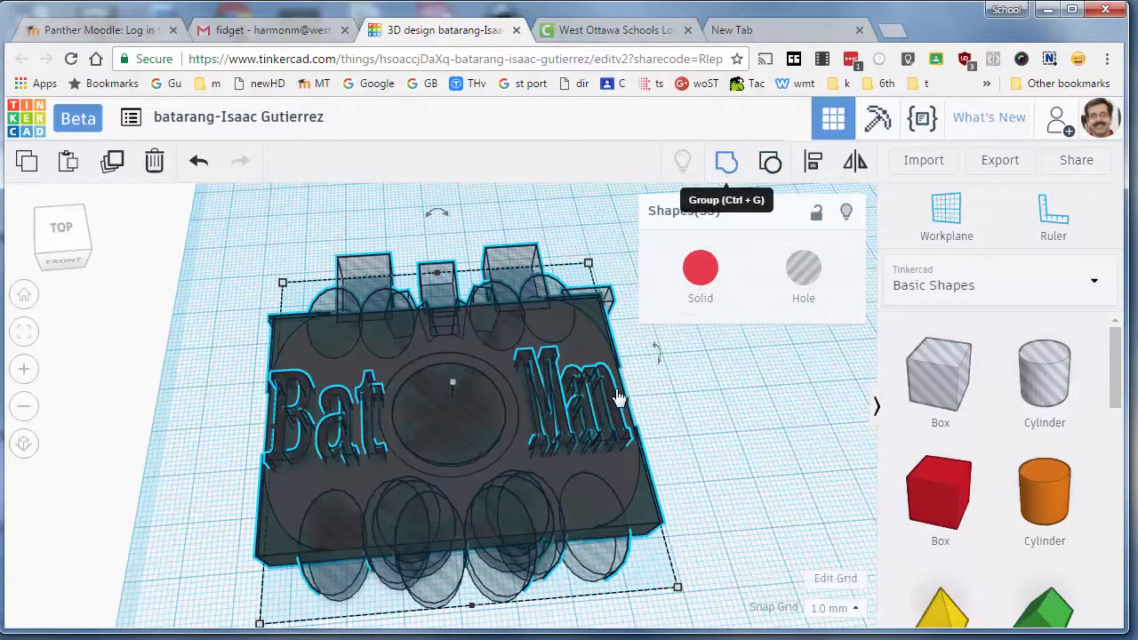
pyautogui.click(725, 161)
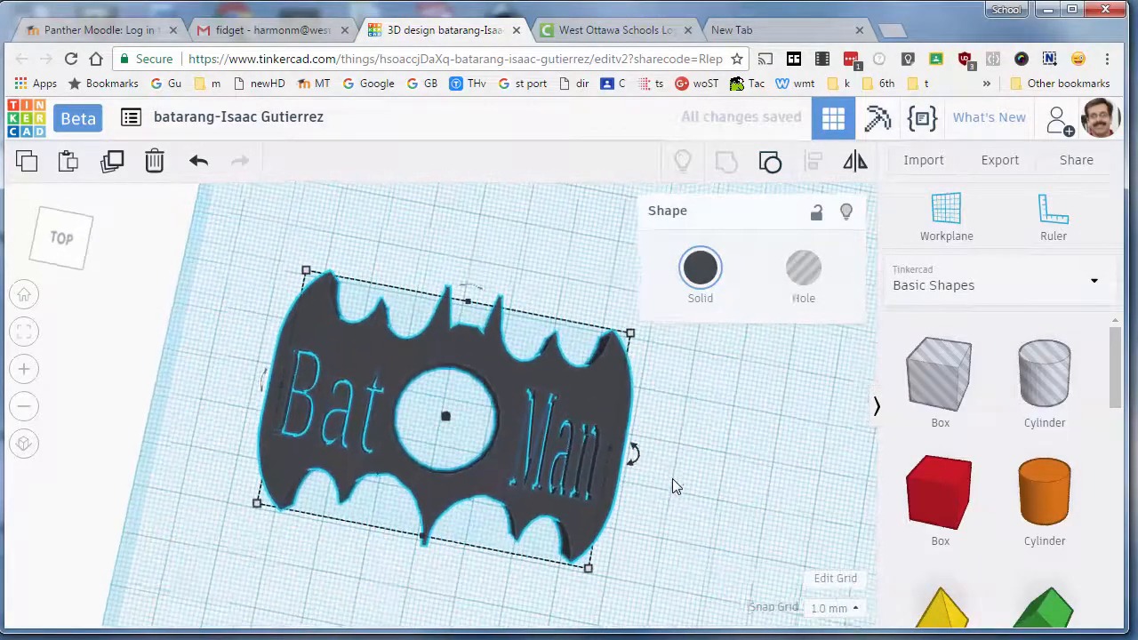